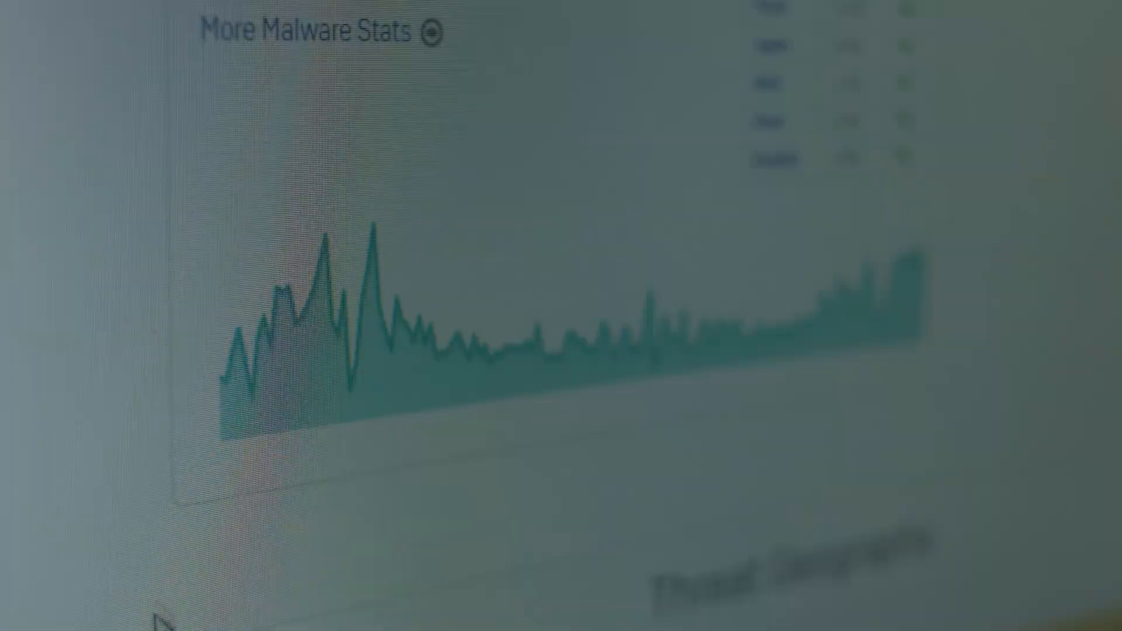
{"action": "mouse_move", "coordinate": [387, 350]}
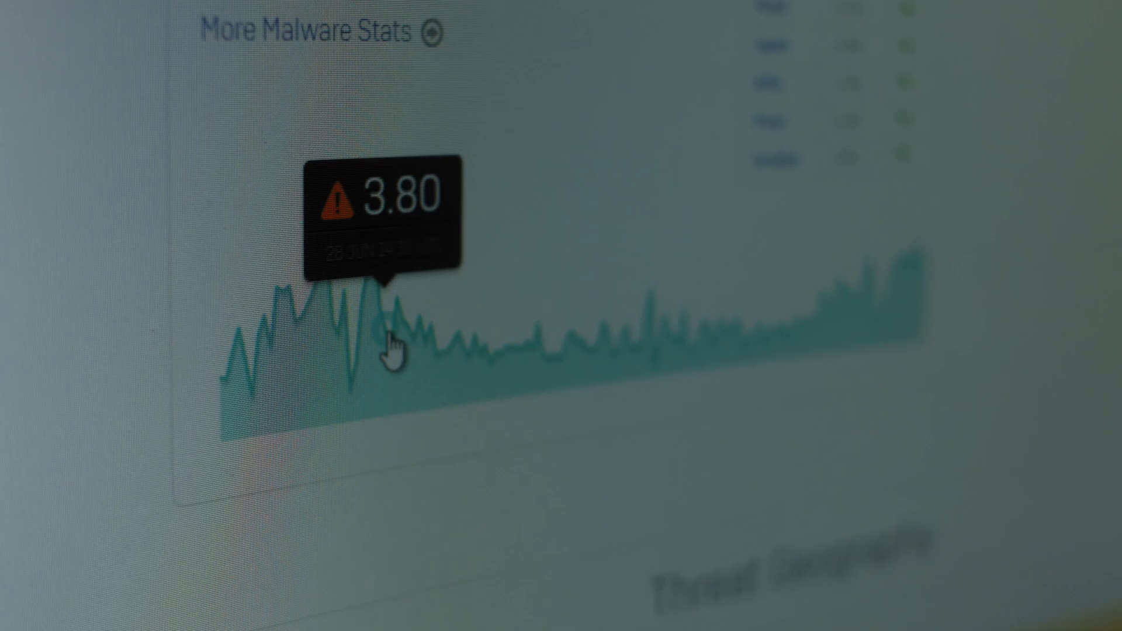